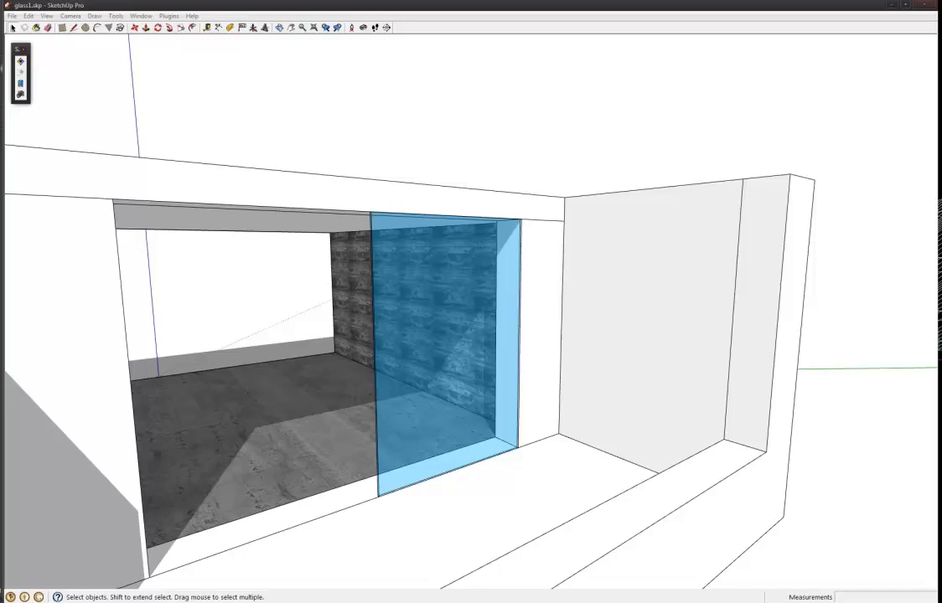
mouse_move(547, 236)
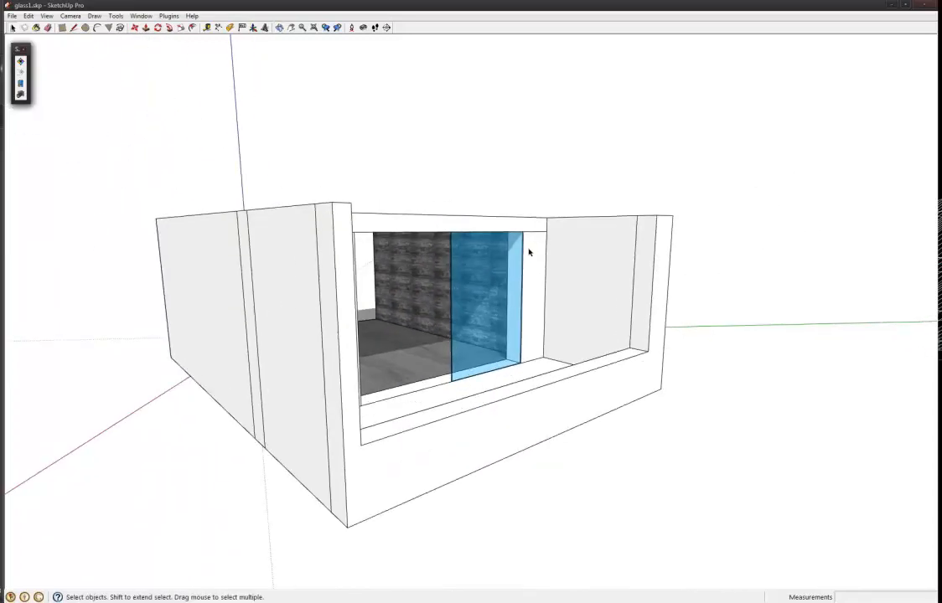
Add a section plane from the Tools menu after orbiting the room model.
drag(528, 251, 298, 289)
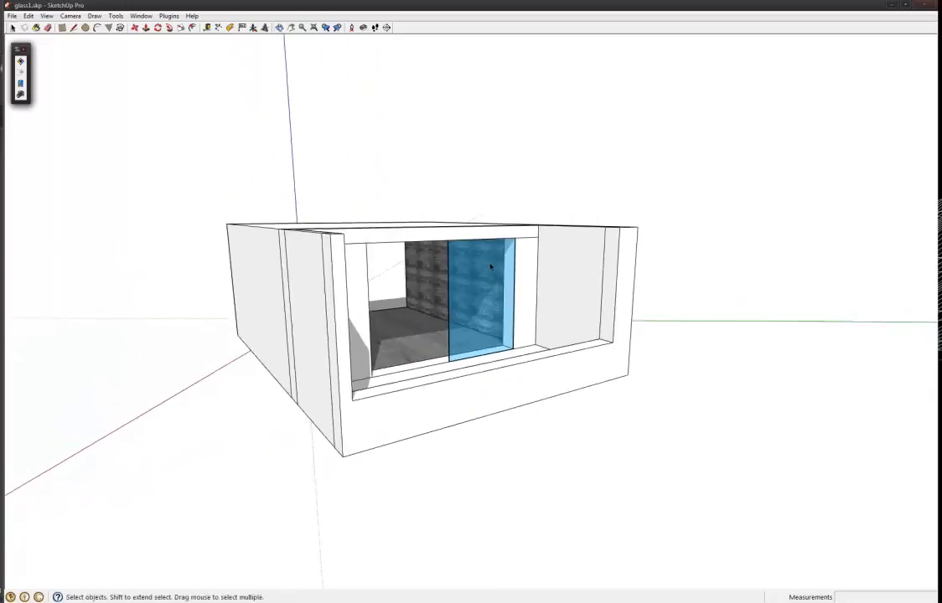
drag(490, 268, 474, 289)
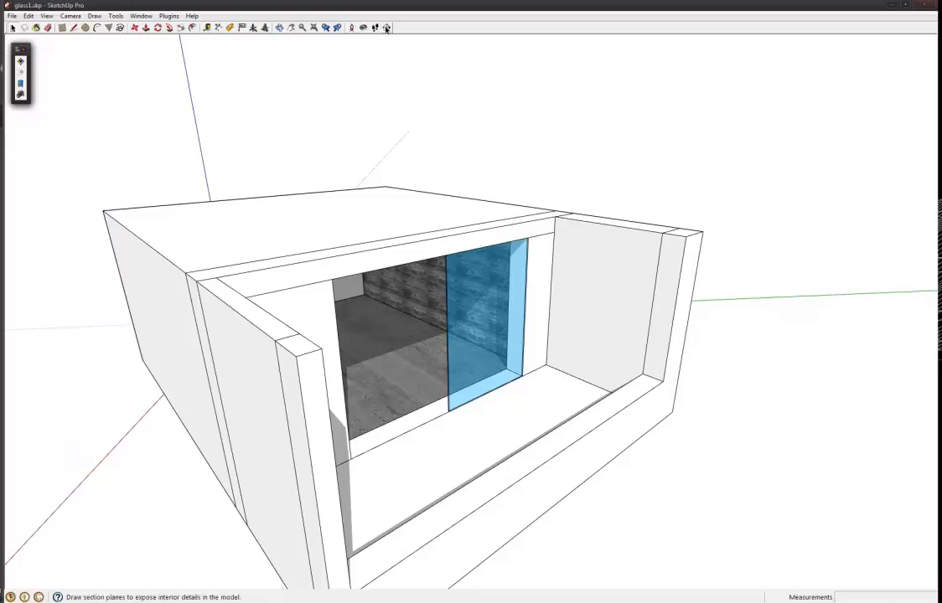
mouse_move(386, 27)
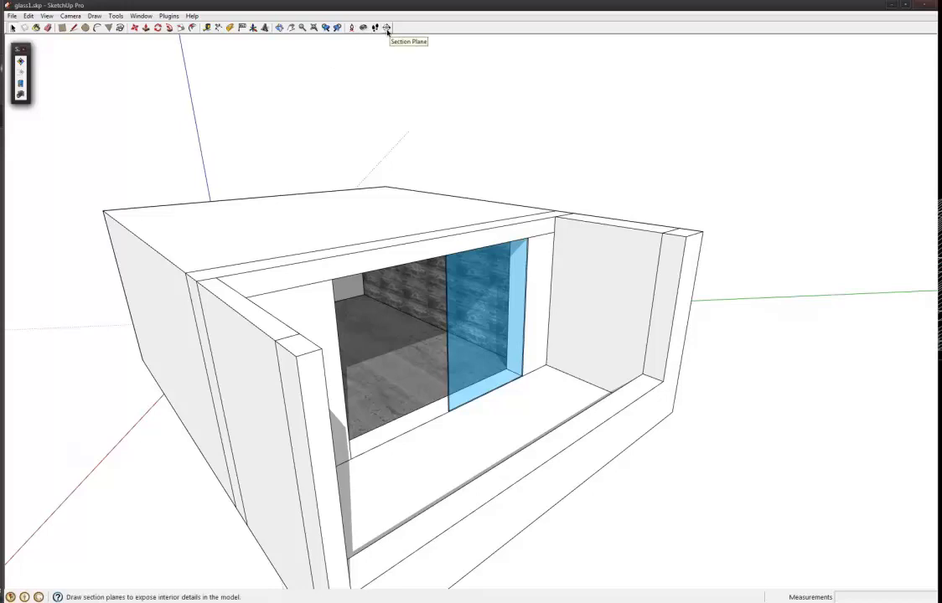
click(114, 15)
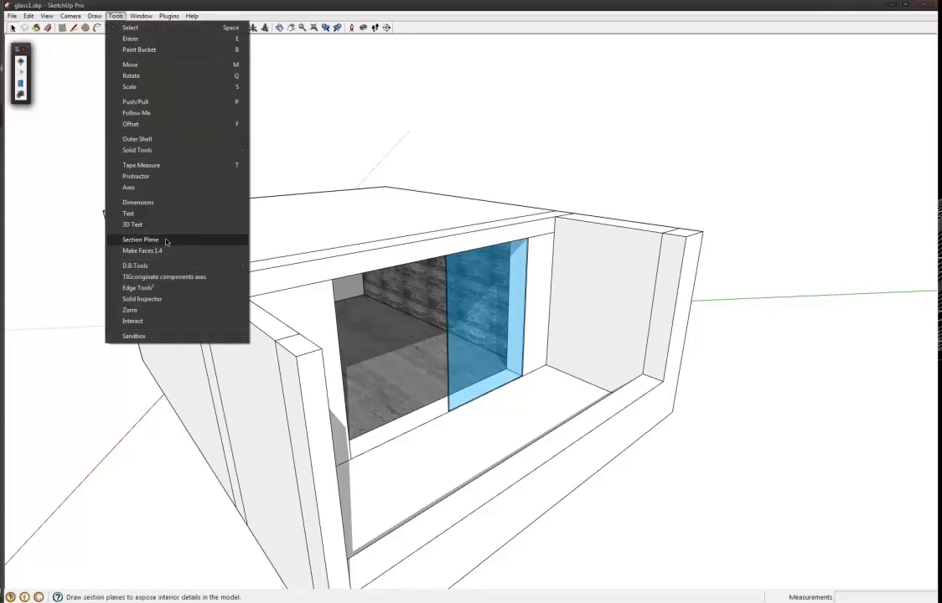
click(141, 240)
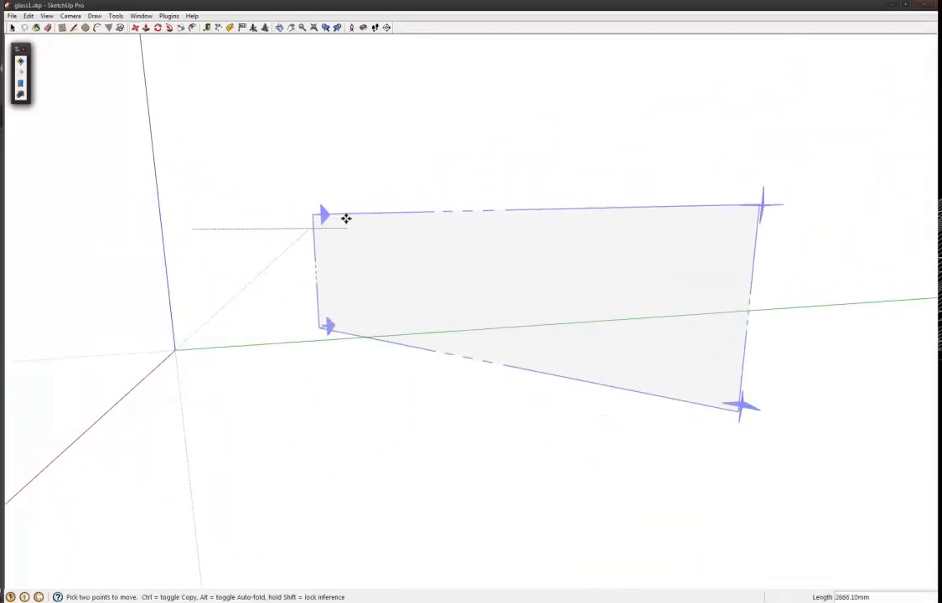
Move the section plane into the room so the cut exposes the textured wall and glass panel.
drag(346, 218, 127, 263)
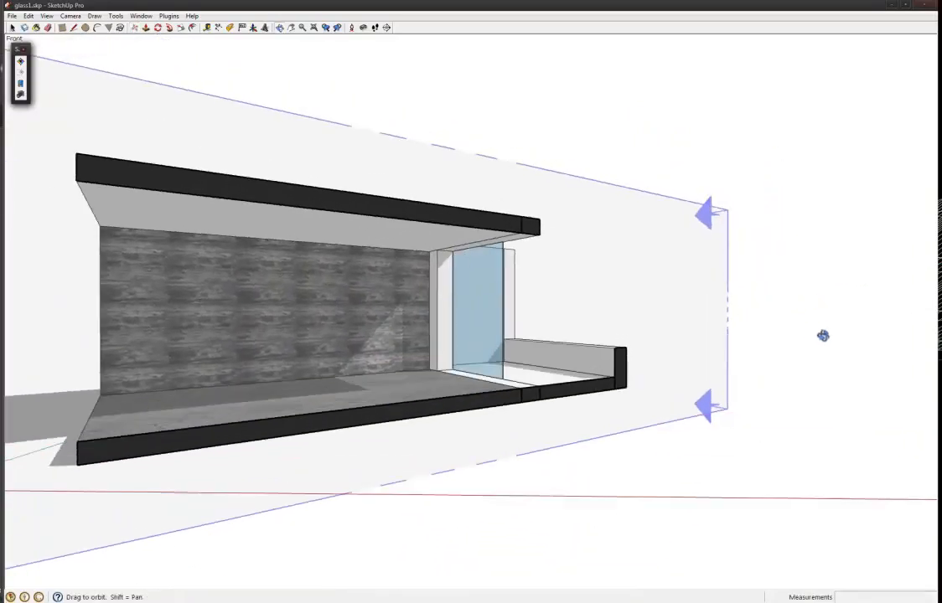
drag(823, 335, 489, 314)
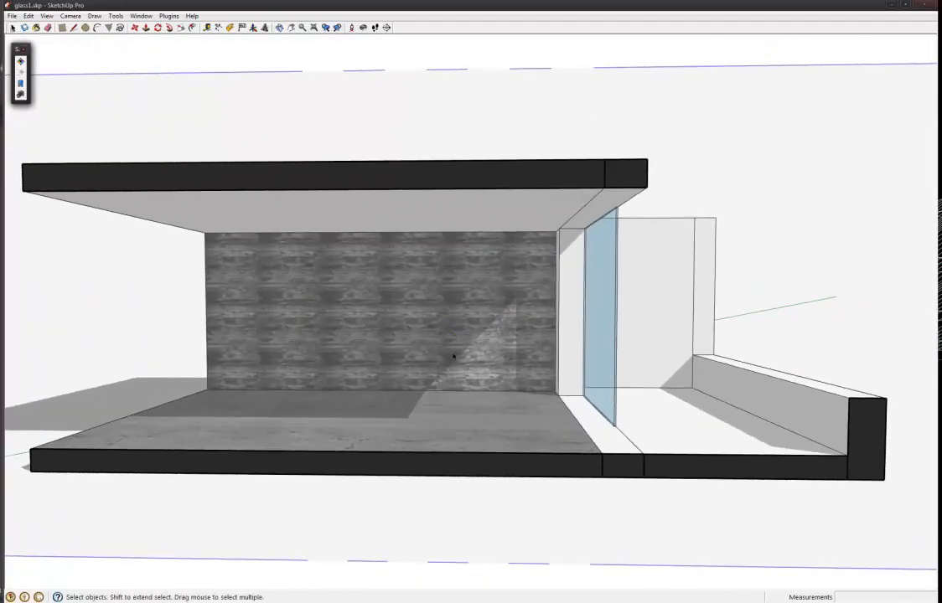
mouse_move(505, 337)
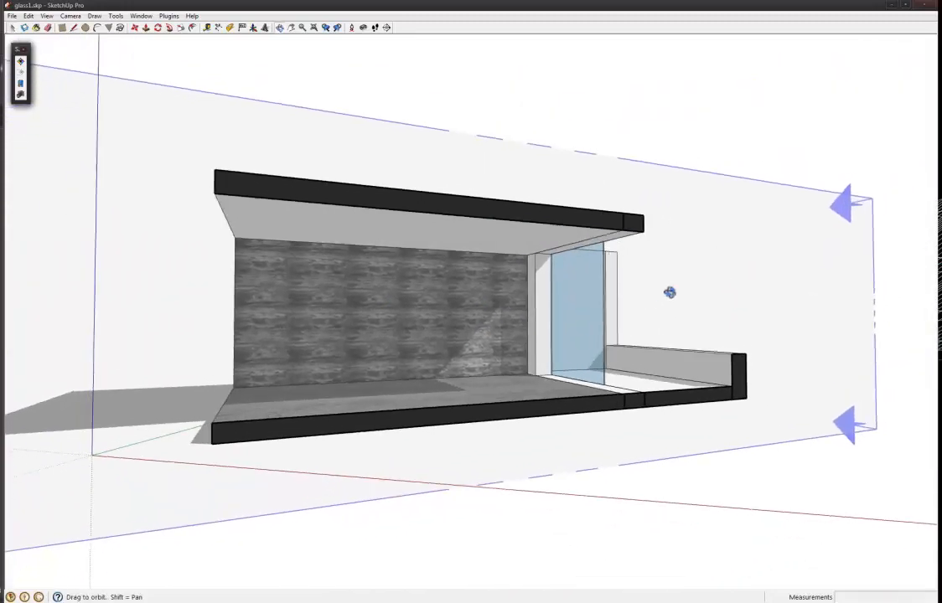
drag(670, 292, 569, 319)
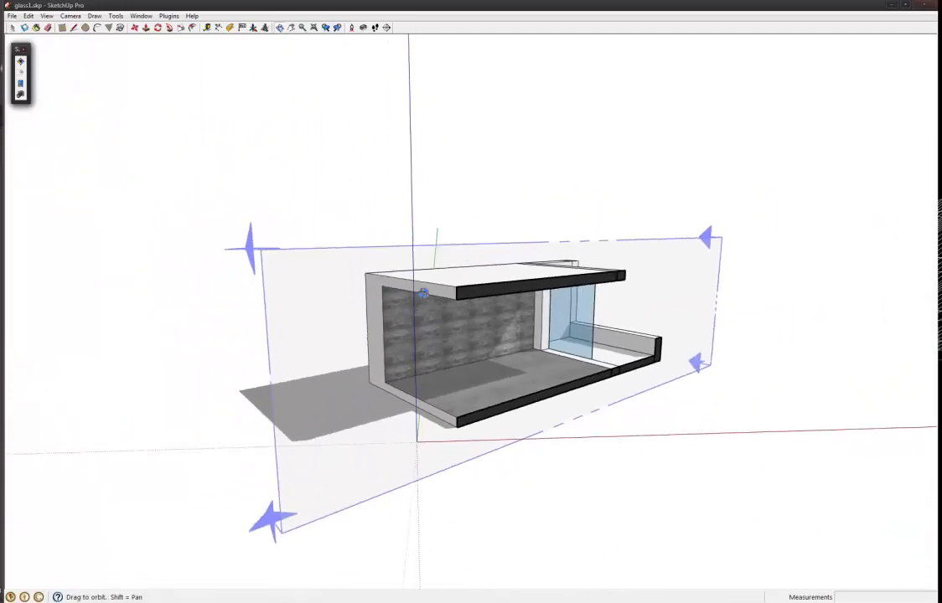
Align the view to the section plane and frame the cut face-on.
right_click(423, 294)
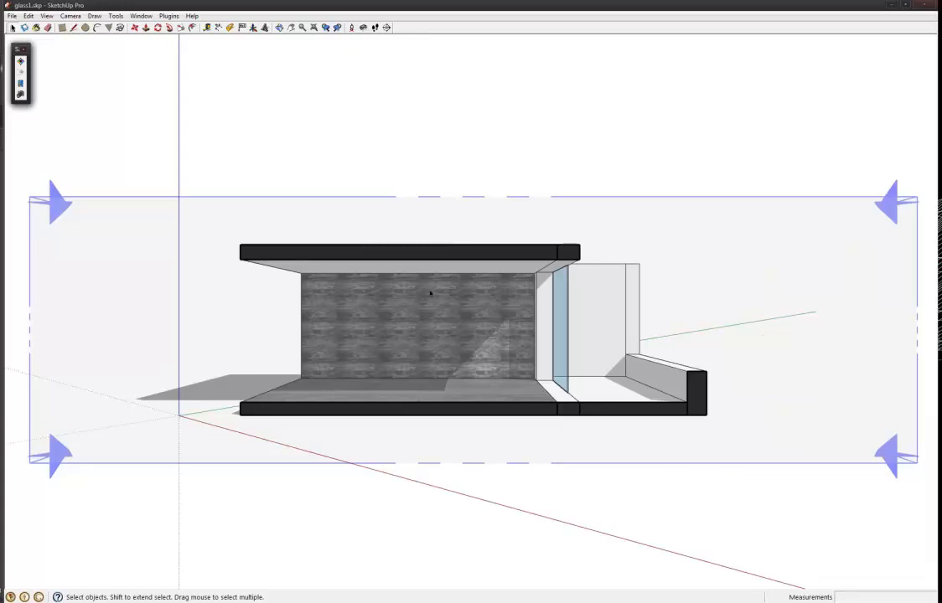
mouse_move(479, 346)
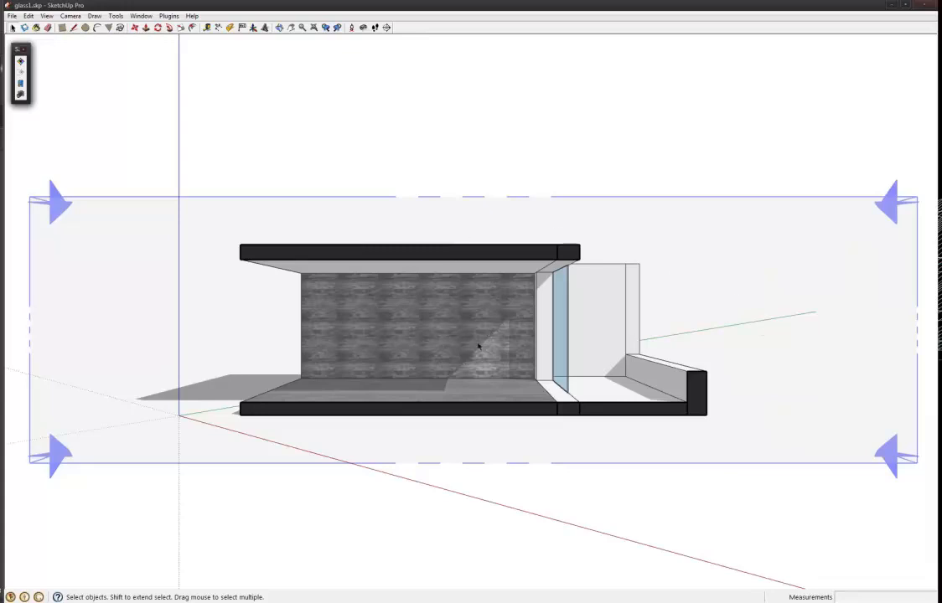
mouse_move(392, 334)
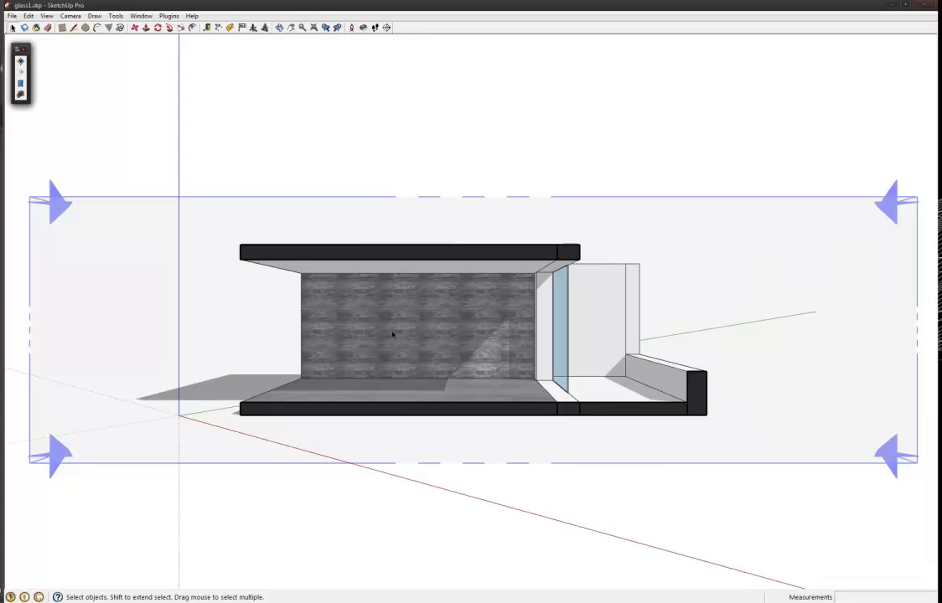
mouse_move(442, 351)
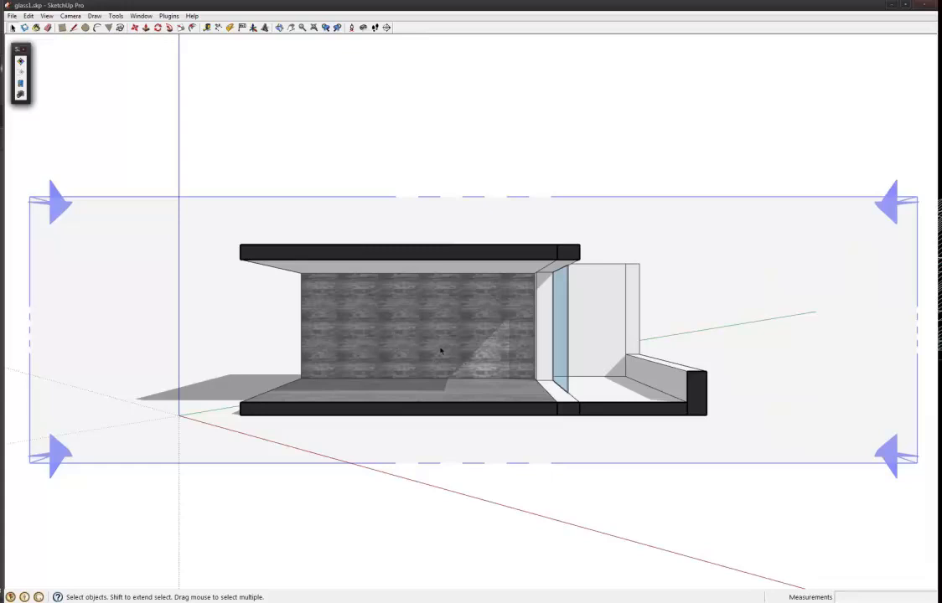
mouse_move(216, 299)
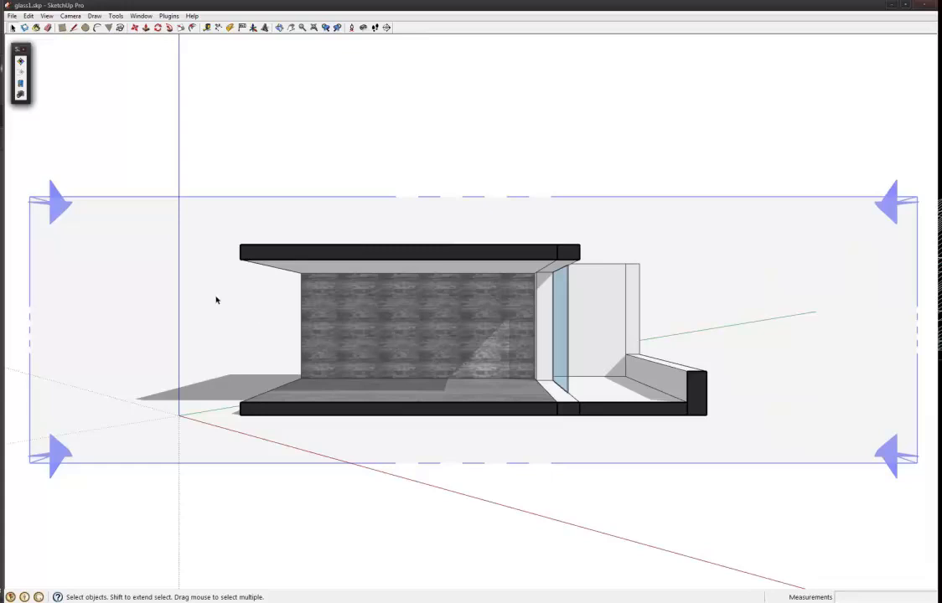
click(301, 28)
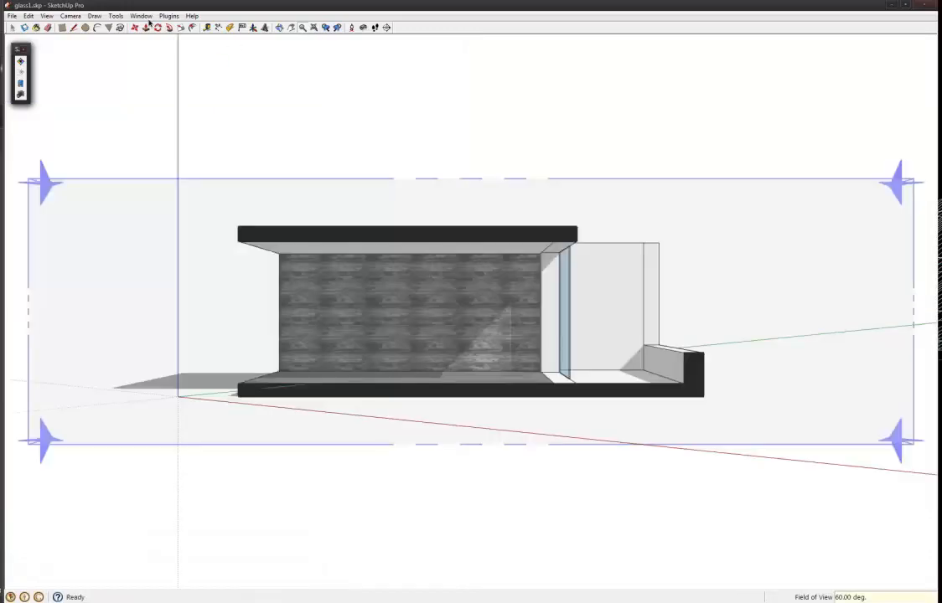
Switch to a flat straight-on elevation of the cut and enable the section plane for SkIndigo.
click(71, 16)
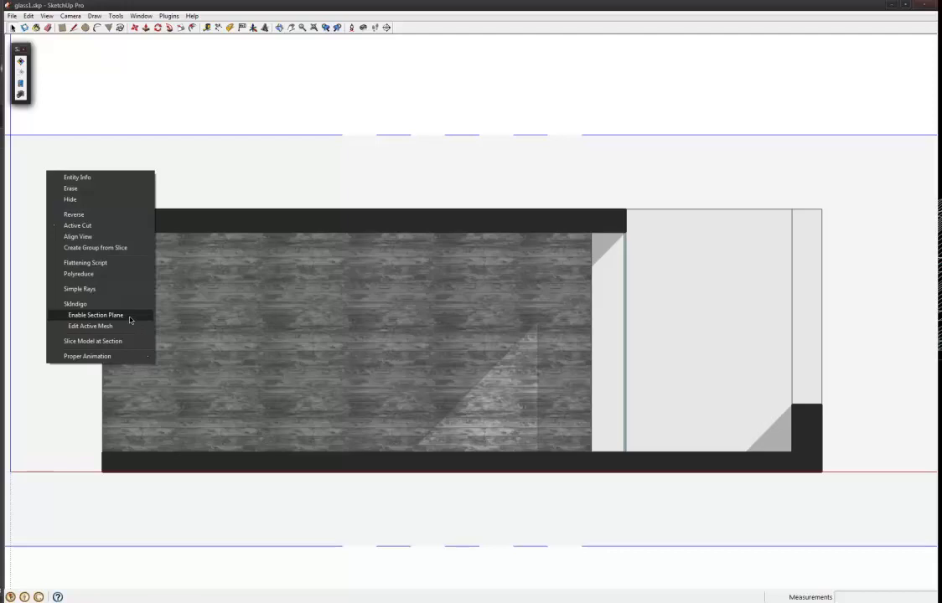
mouse_move(123, 319)
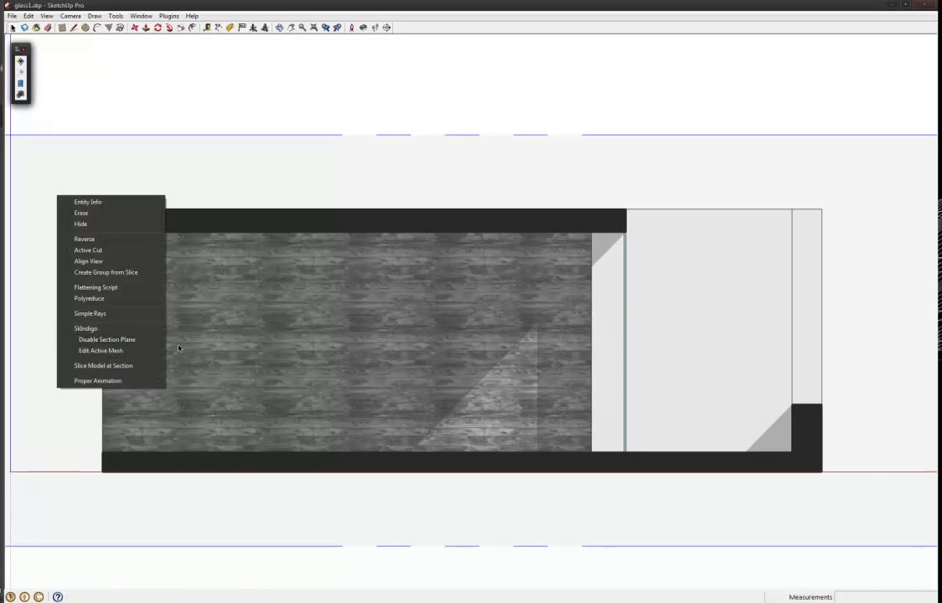
click(216, 226)
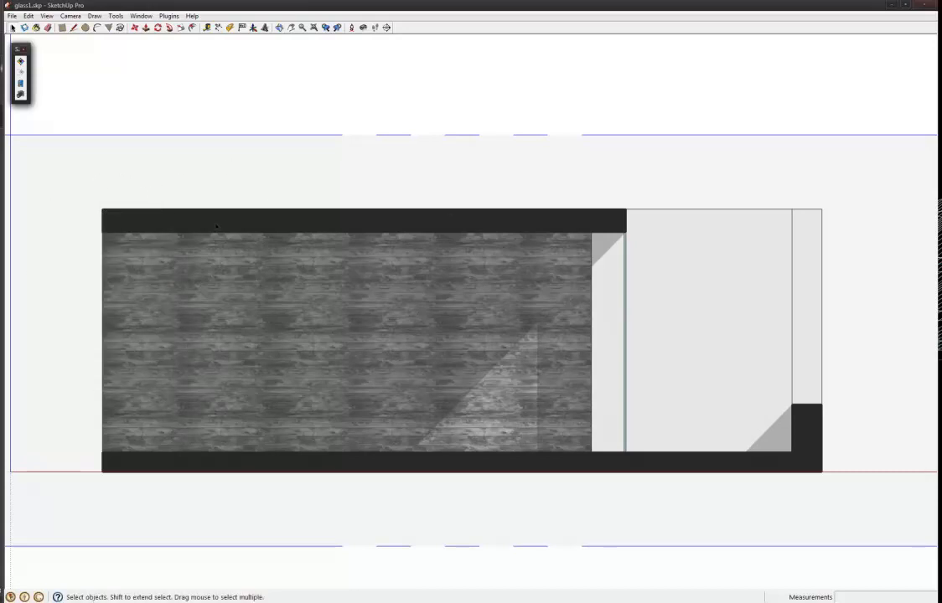
mouse_move(20, 66)
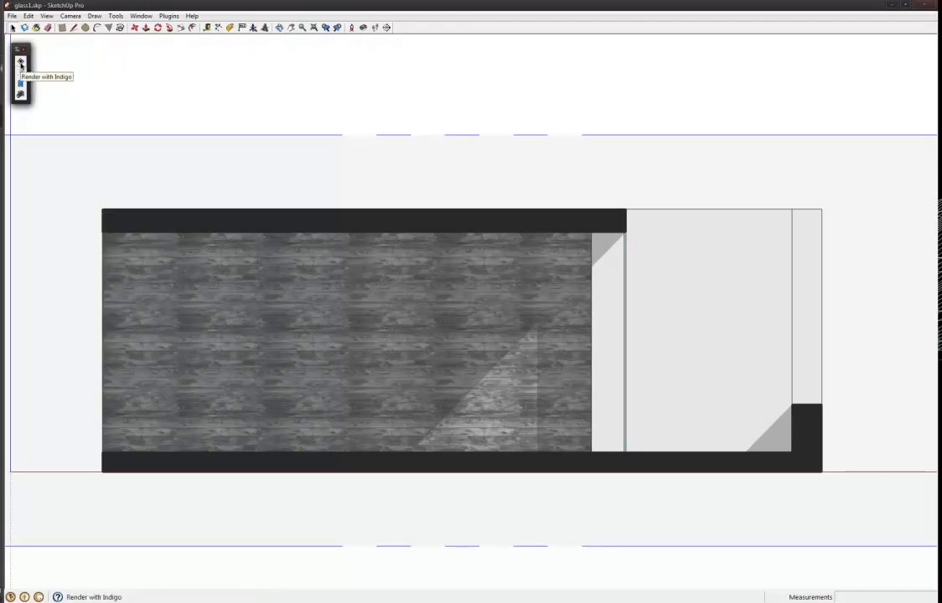
Send the sectioned elevation to Indigo, answer the export prompt and let it render.
click(20, 65)
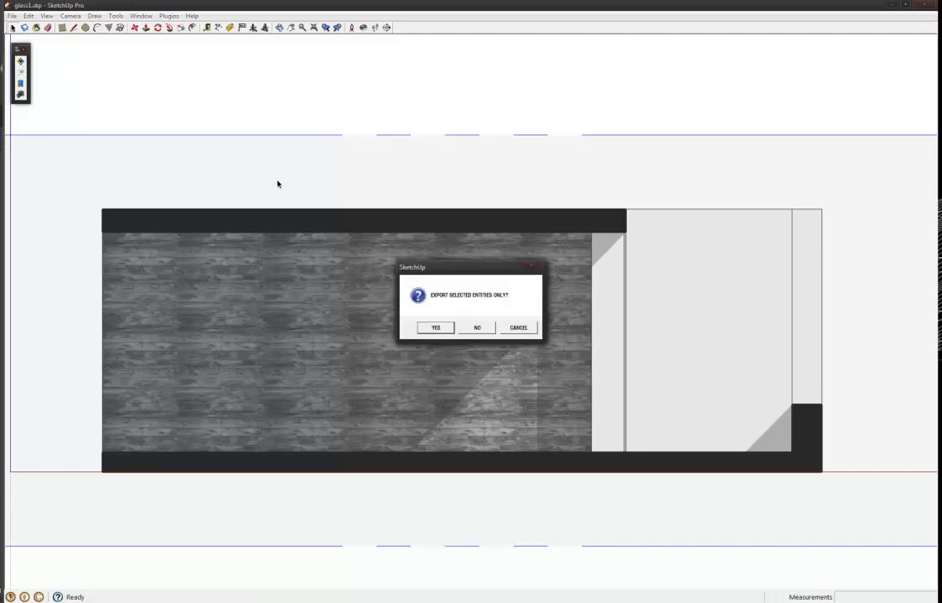
click(477, 327)
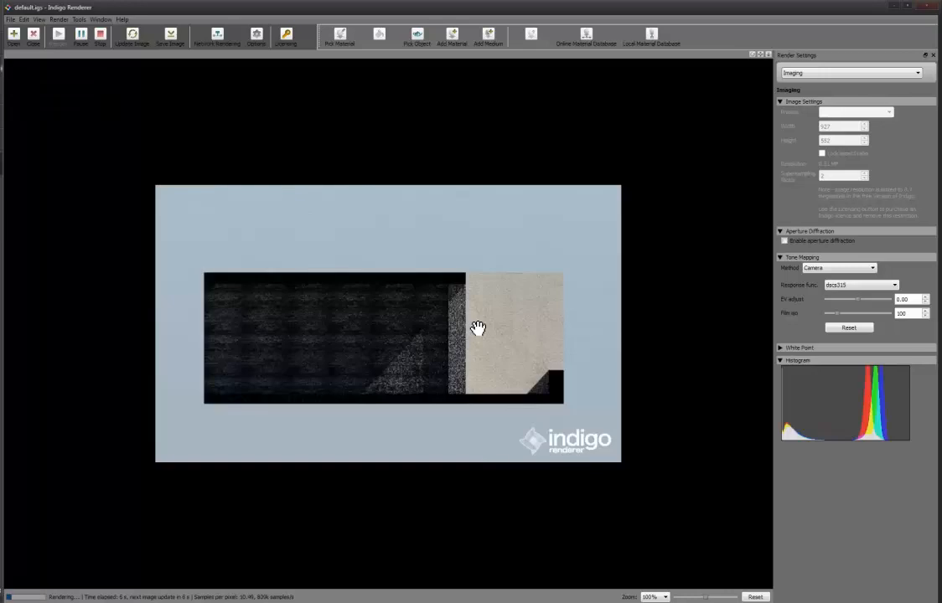
mouse_move(386, 276)
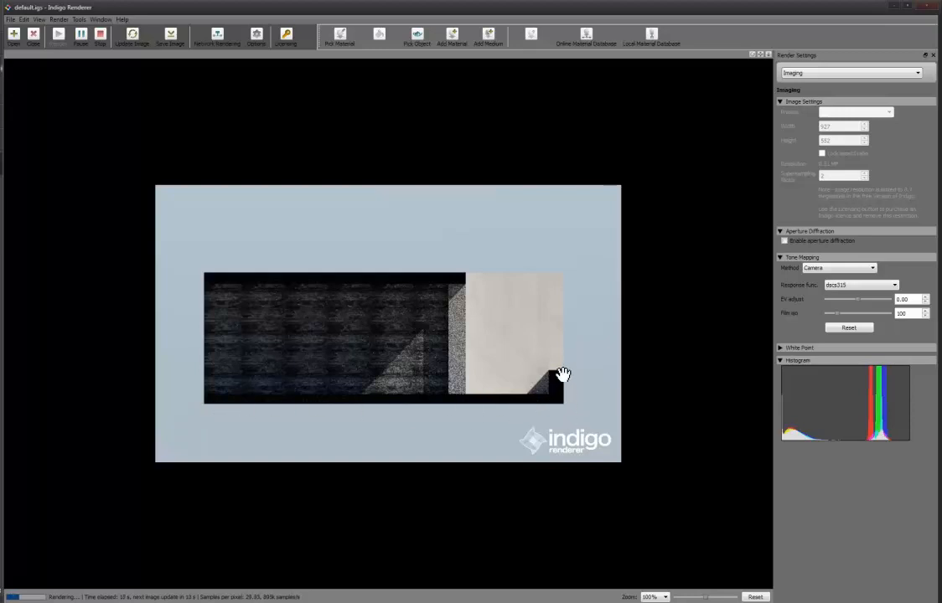
click(99, 37)
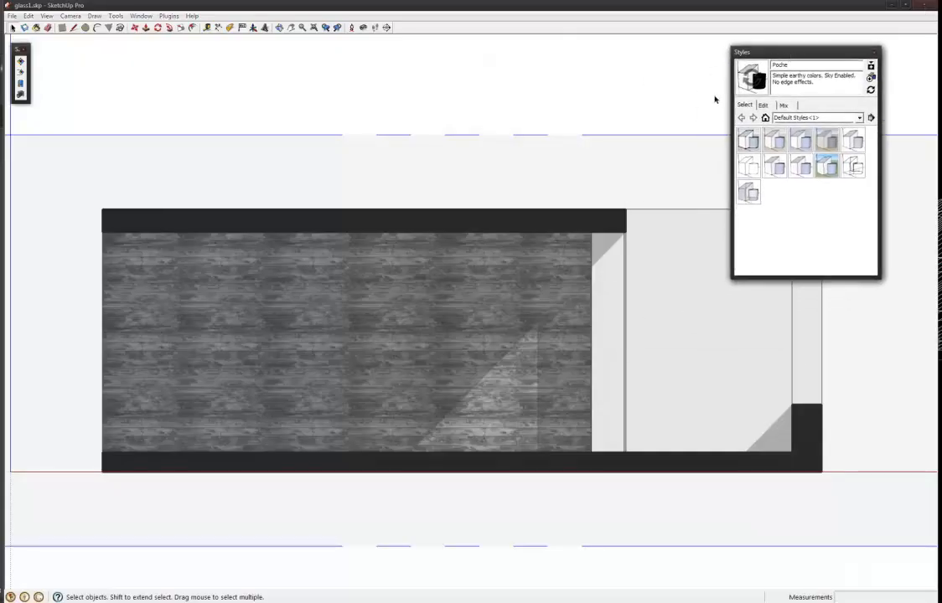
Give the Poche style's front face an orange colour in the Styles face settings.
click(763, 105)
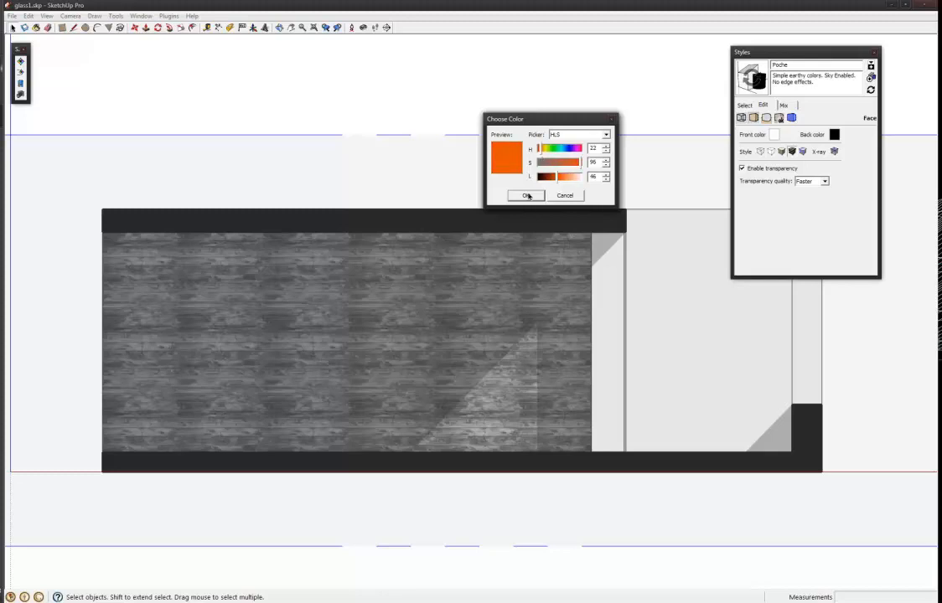
click(523, 195)
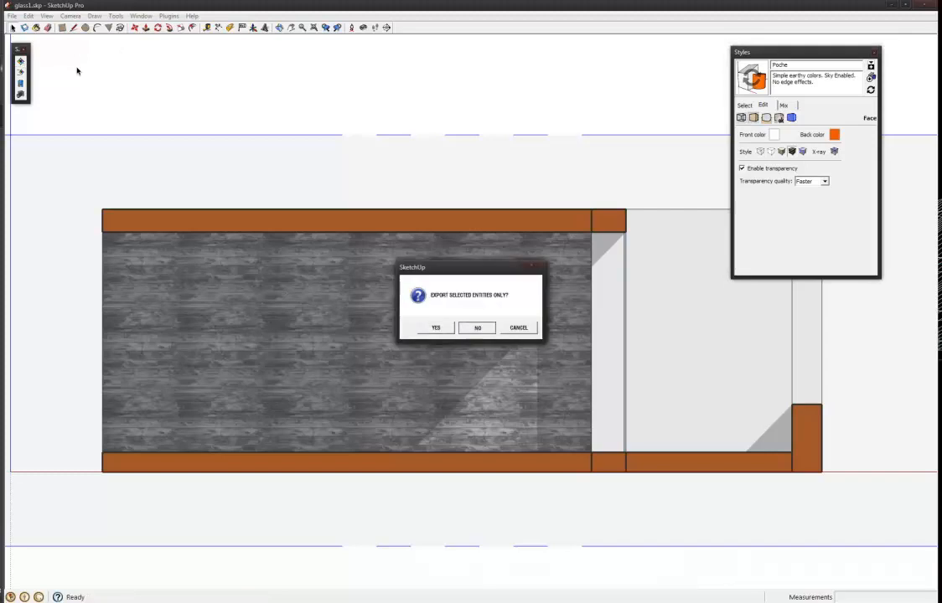
Export the whole model, refresh the Indigo render image, then close the renderer.
click(477, 328)
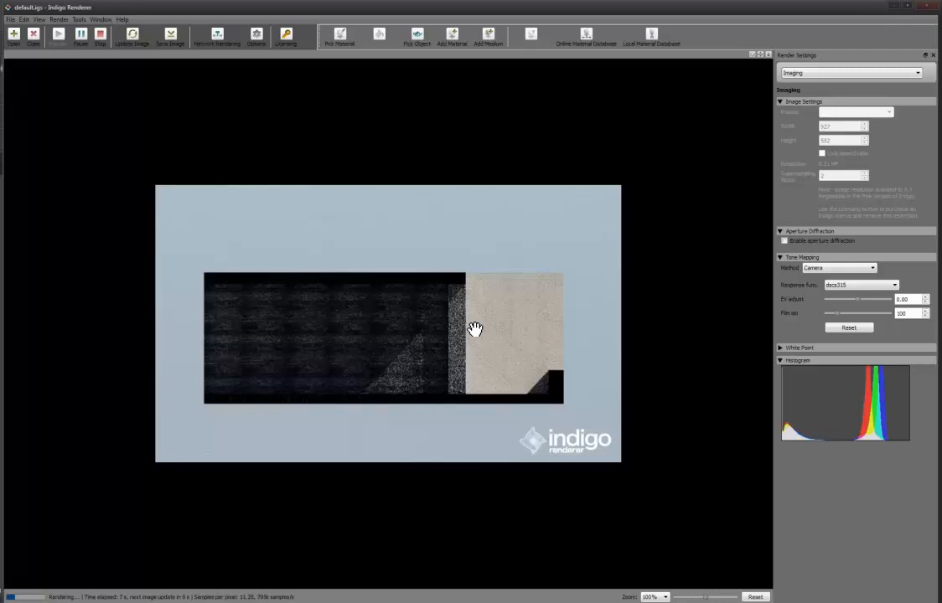
mouse_move(557, 374)
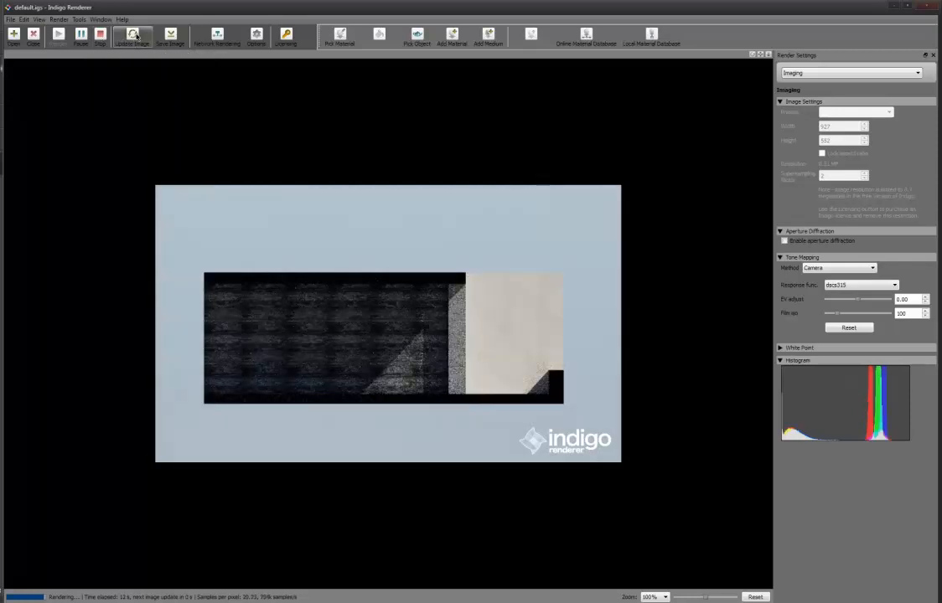
click(99, 33)
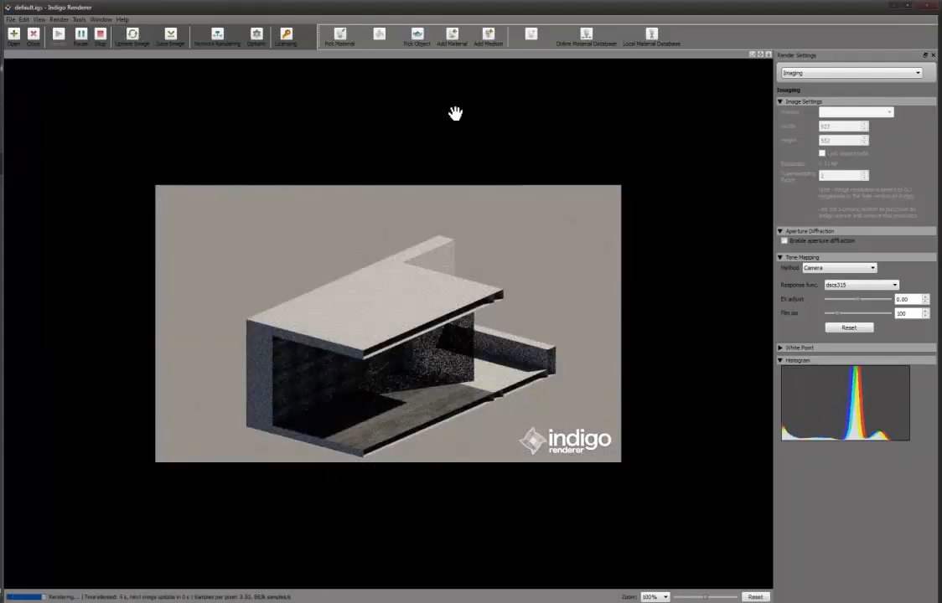
click(925, 7)
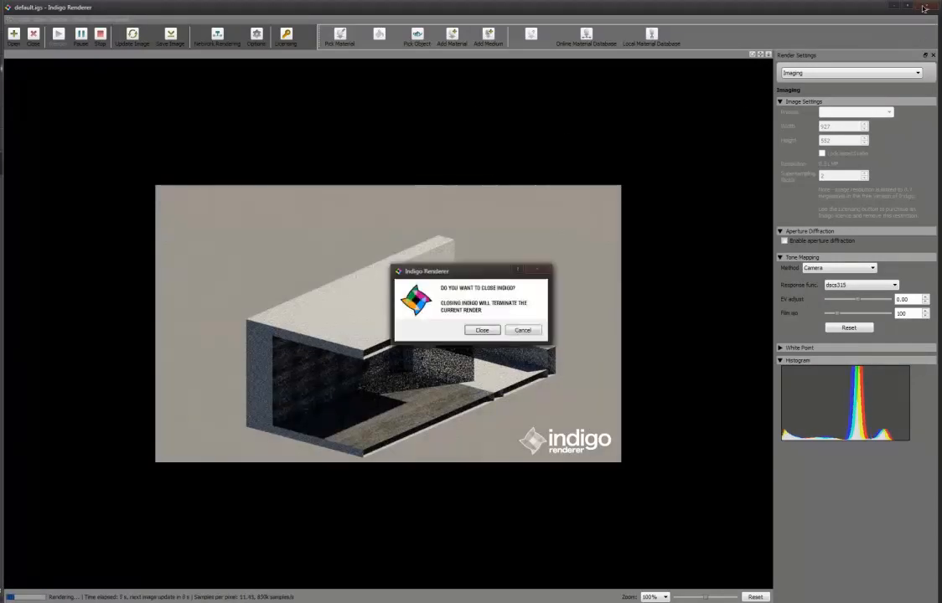
Confirm closing Indigo, select the section plane and orbit inside the room toward the glass wall.
click(482, 329)
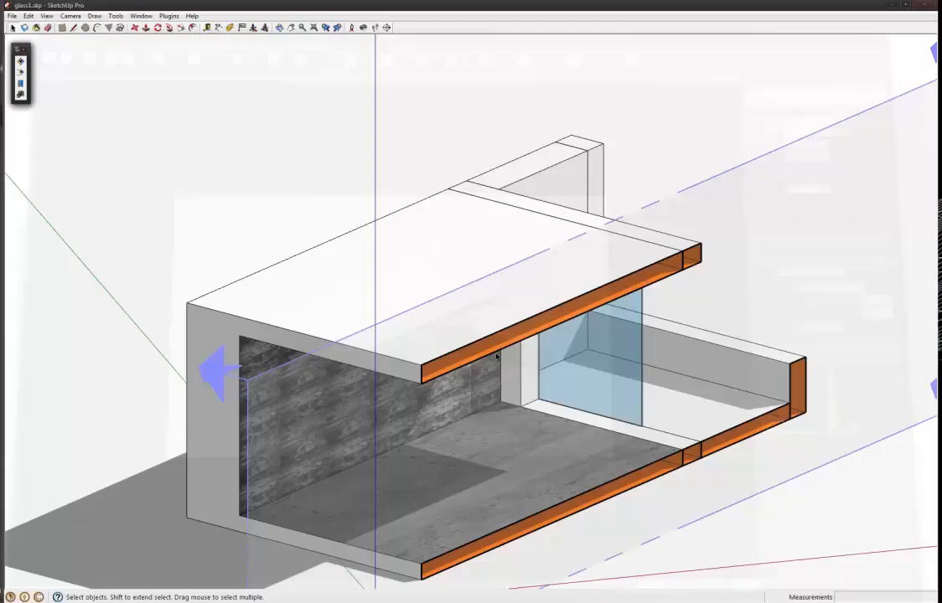
click(71, 16)
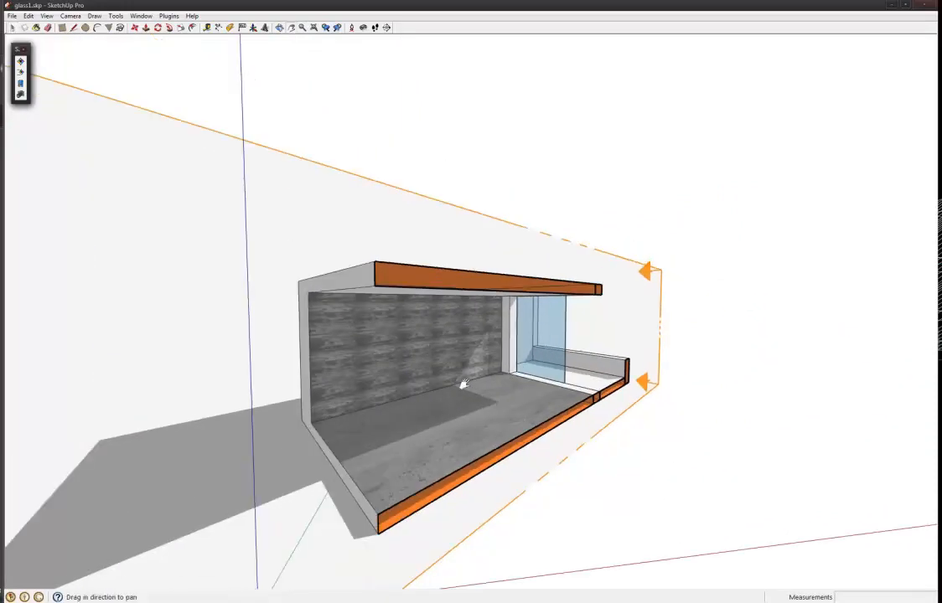
drag(460, 386, 516, 364)
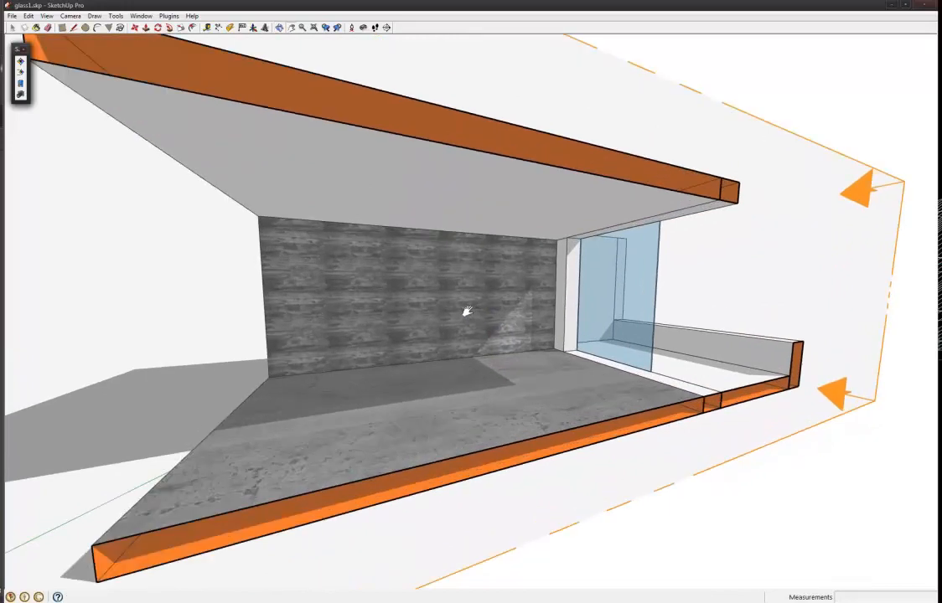
drag(466, 310, 235, 311)
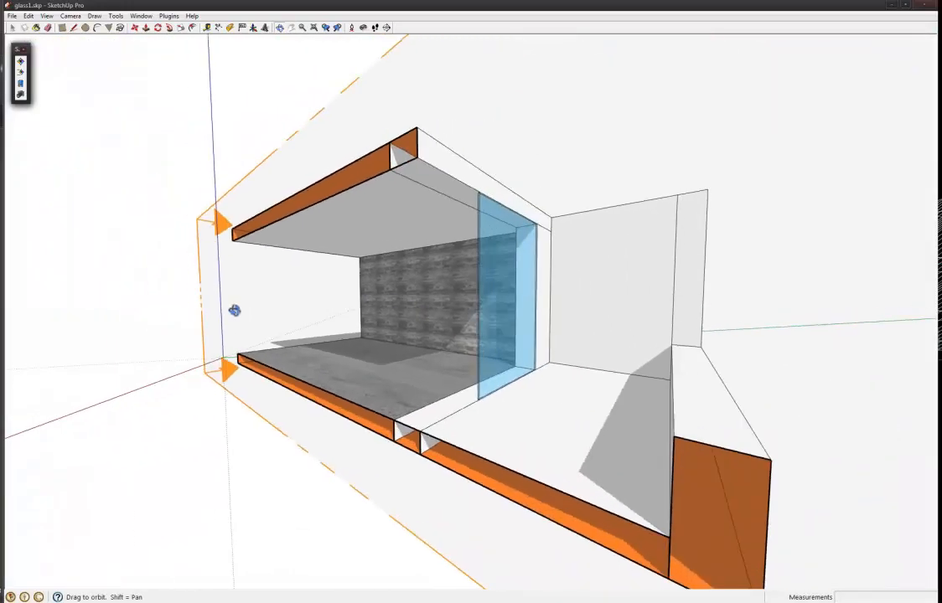
drag(235, 311, 193, 277)
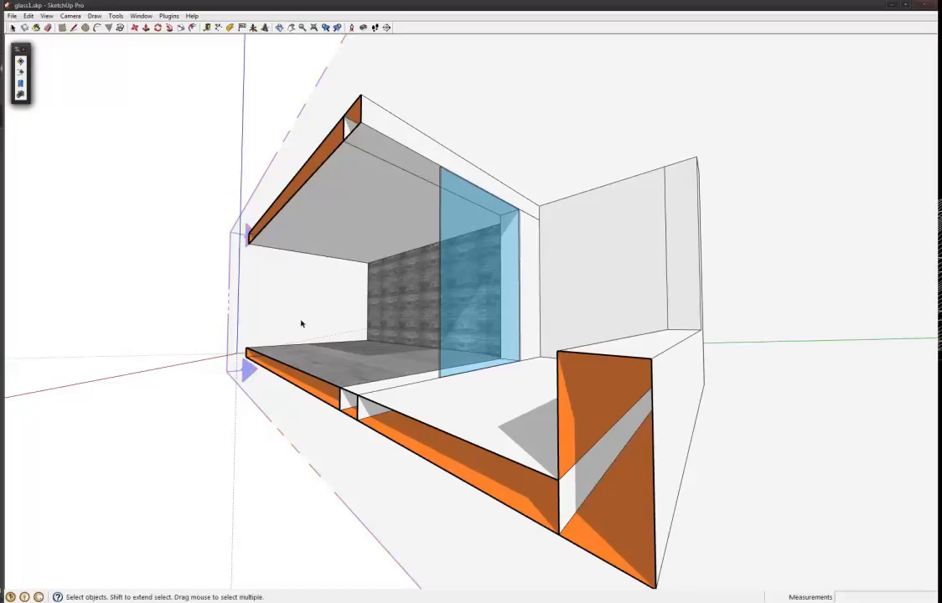
mouse_move(227, 283)
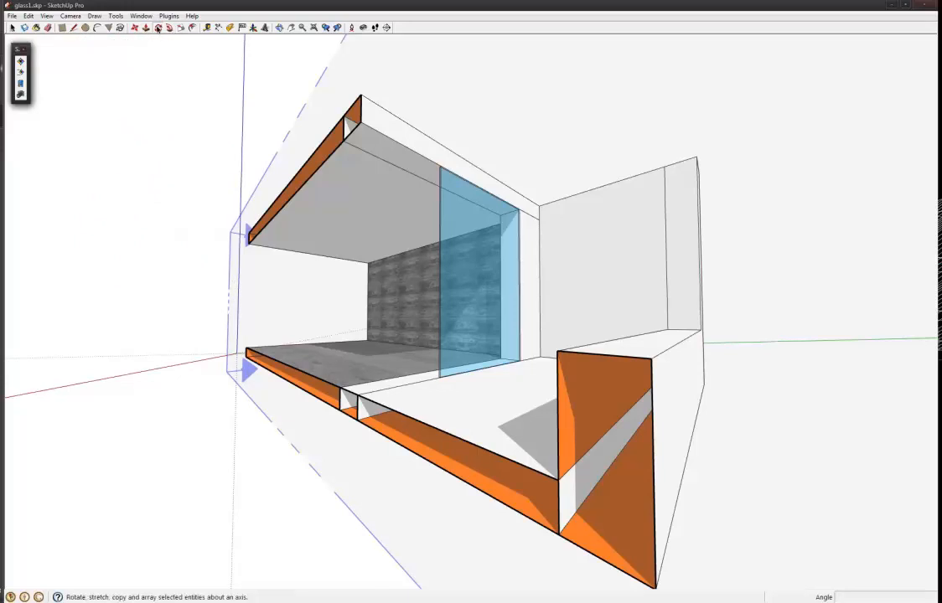
mouse_move(158, 28)
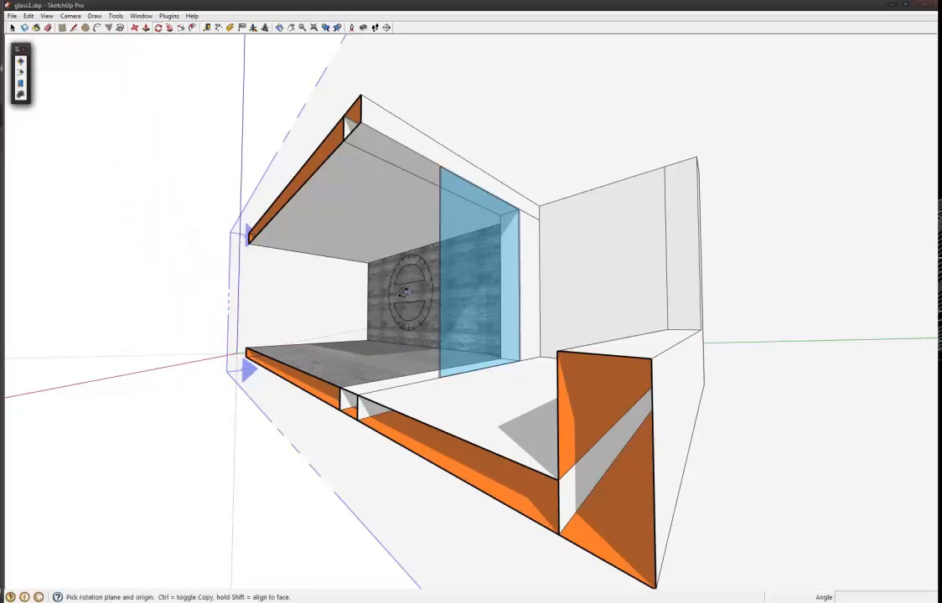
Rotate the section plane about a floor centre so it slices the room obliquely.
click(381, 366)
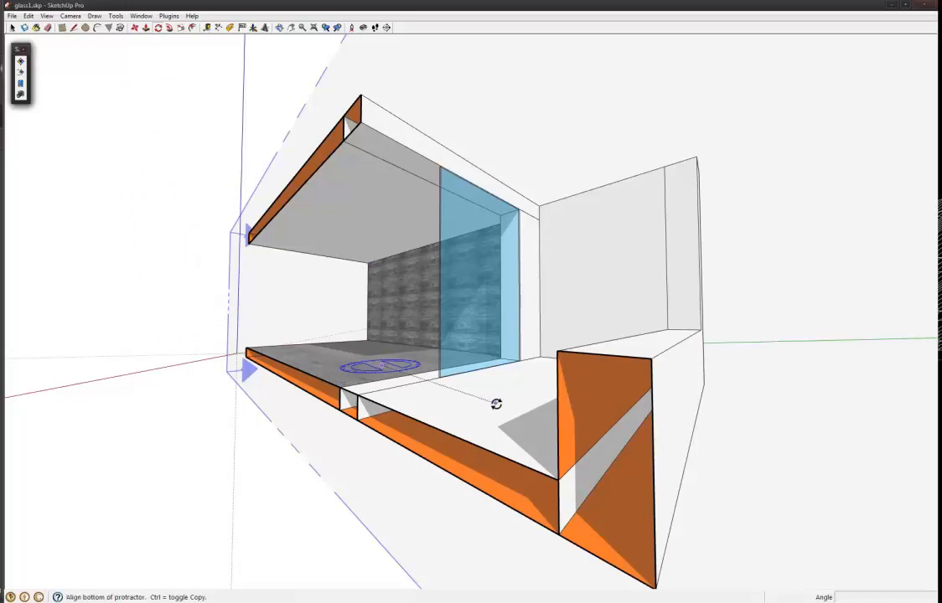
drag(495, 403, 571, 357)
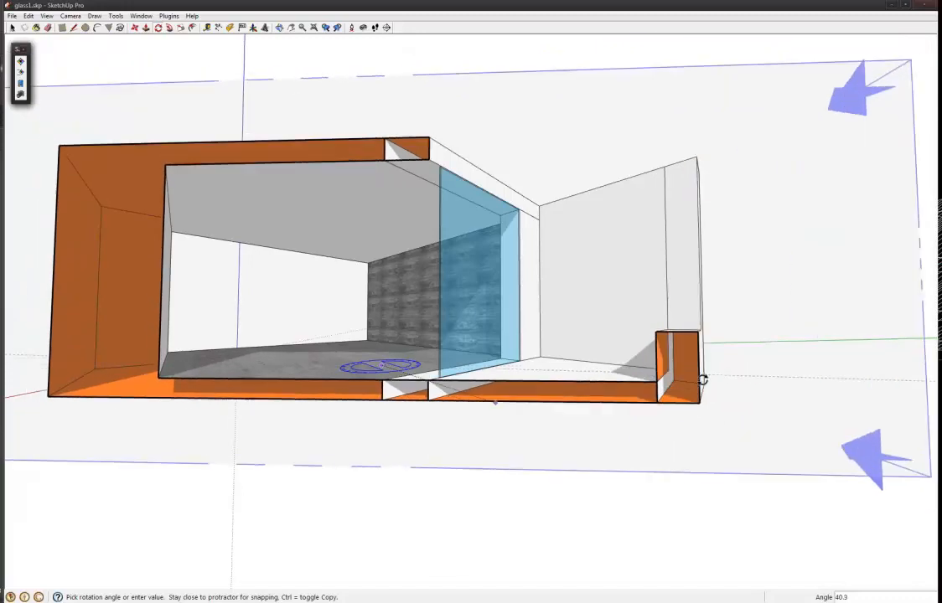
drag(700, 380, 813, 368)
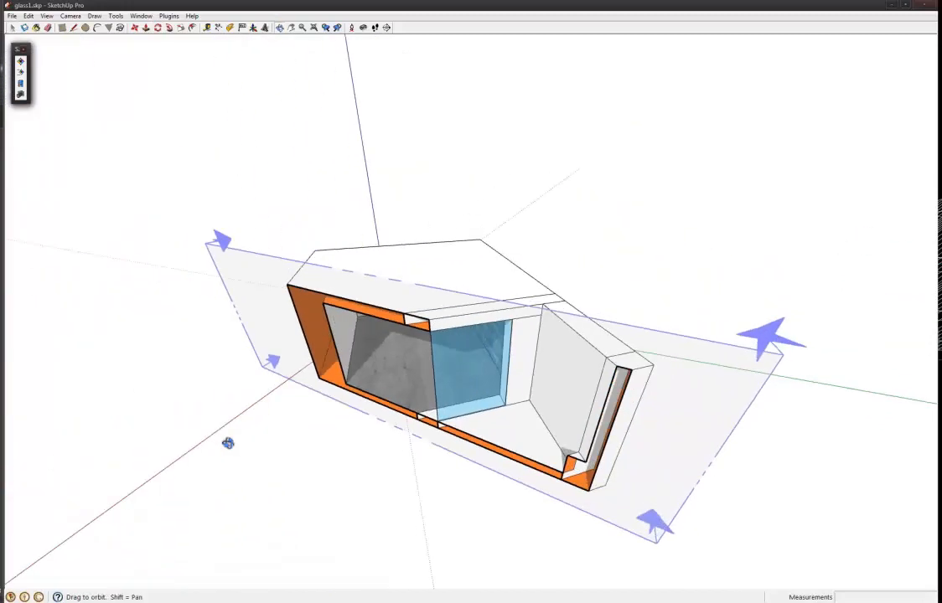
drag(228, 442, 120, 347)
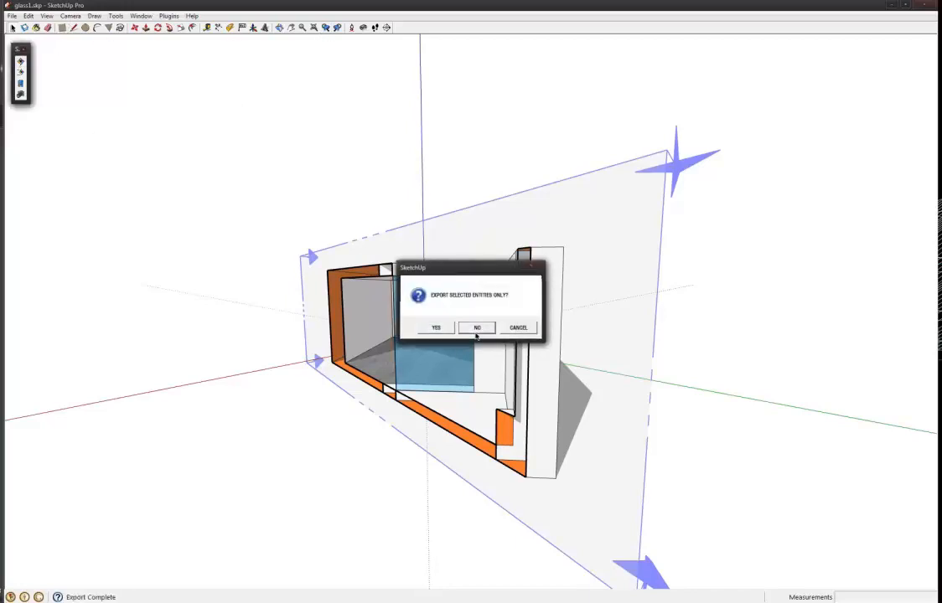
Export the whole angle-cut model to Indigo and refresh the rendered image.
click(476, 327)
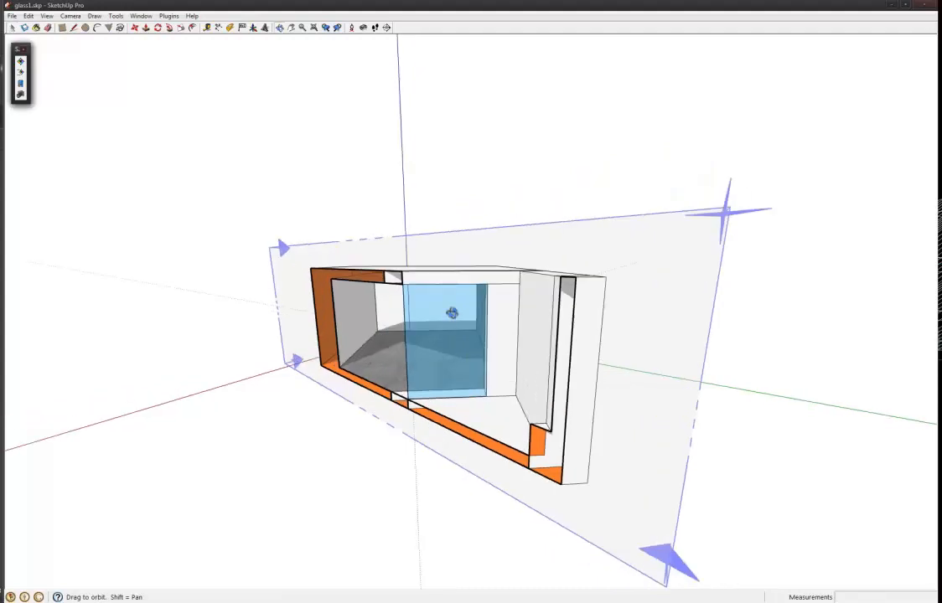
drag(453, 312, 482, 307)
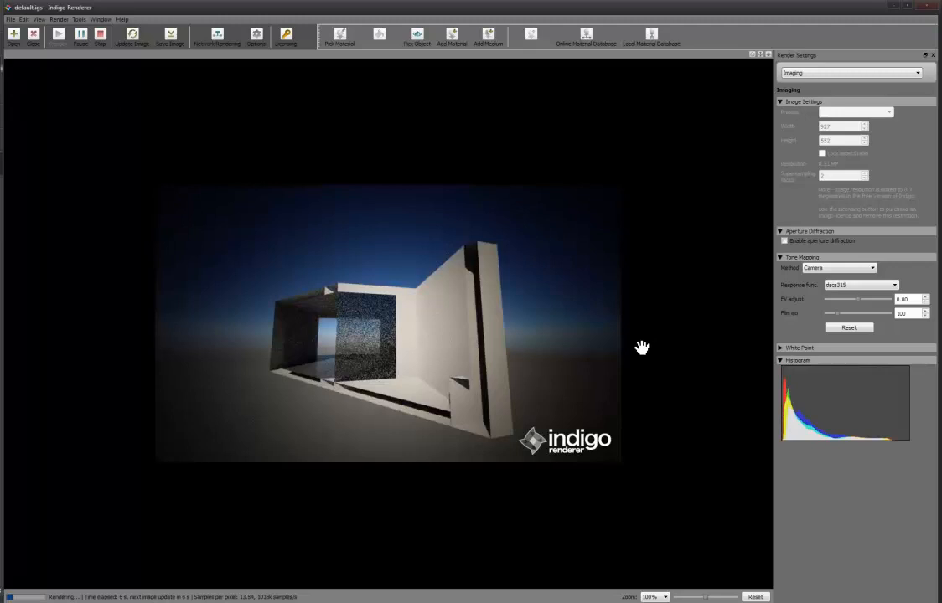
mouse_move(646, 346)
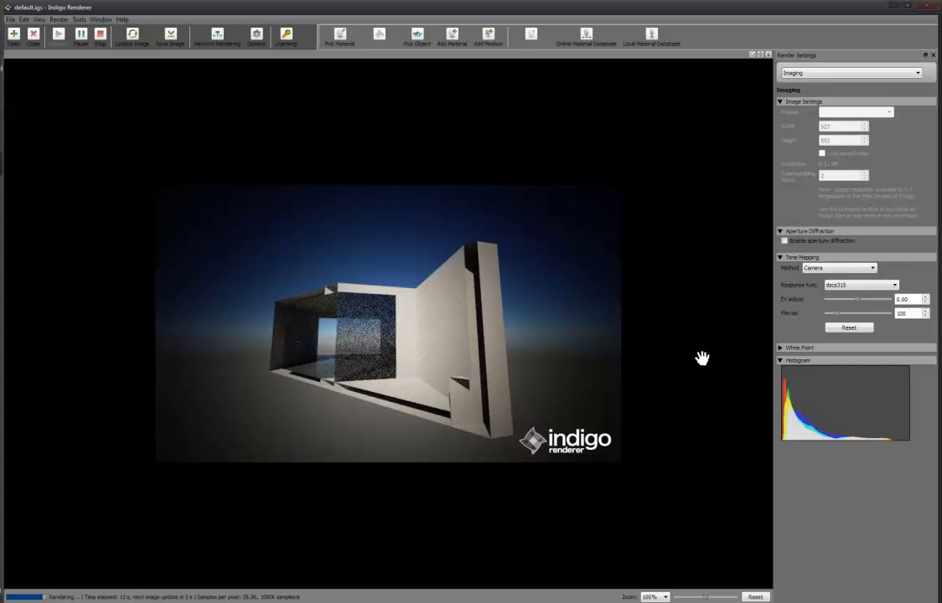
click(132, 35)
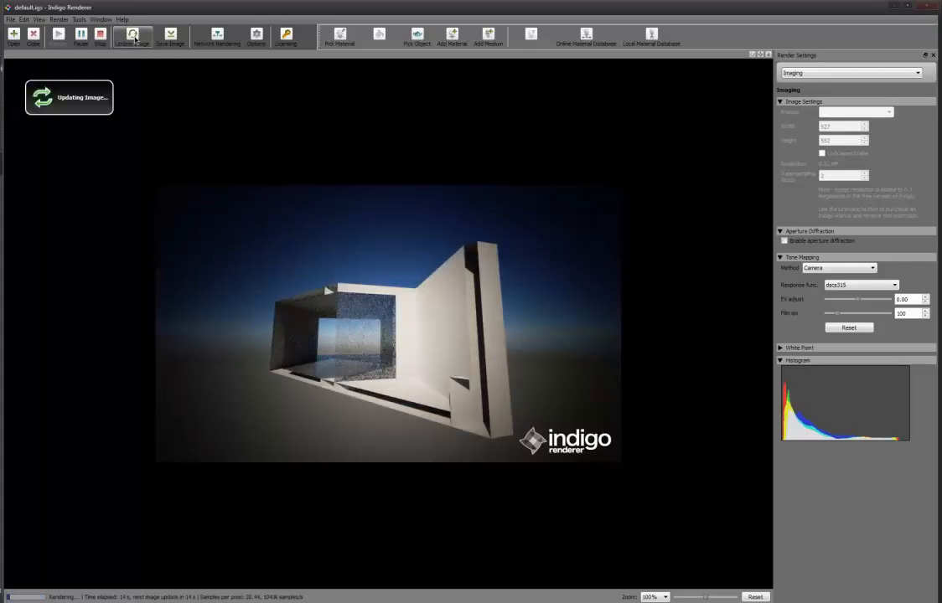
click(99, 34)
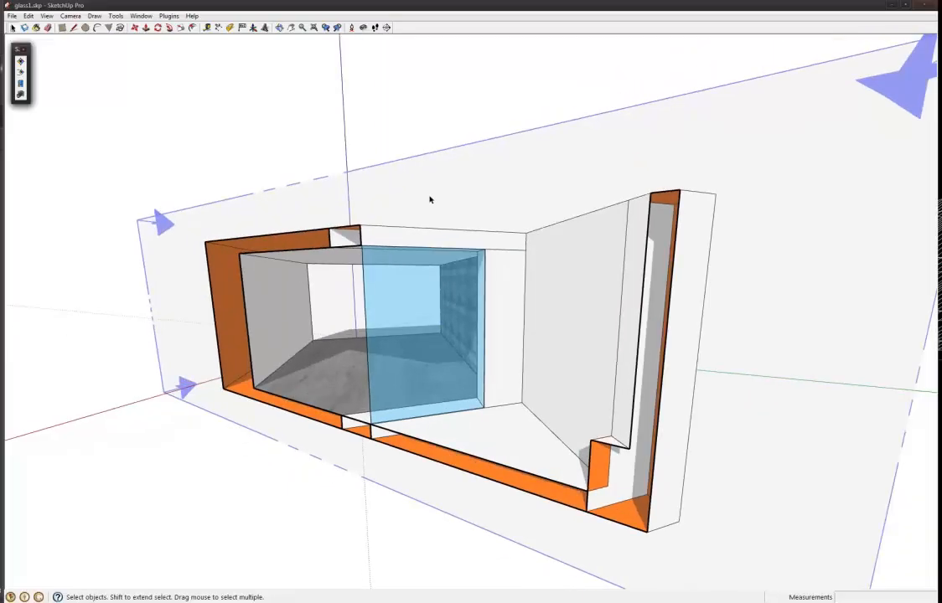
mouse_move(437, 321)
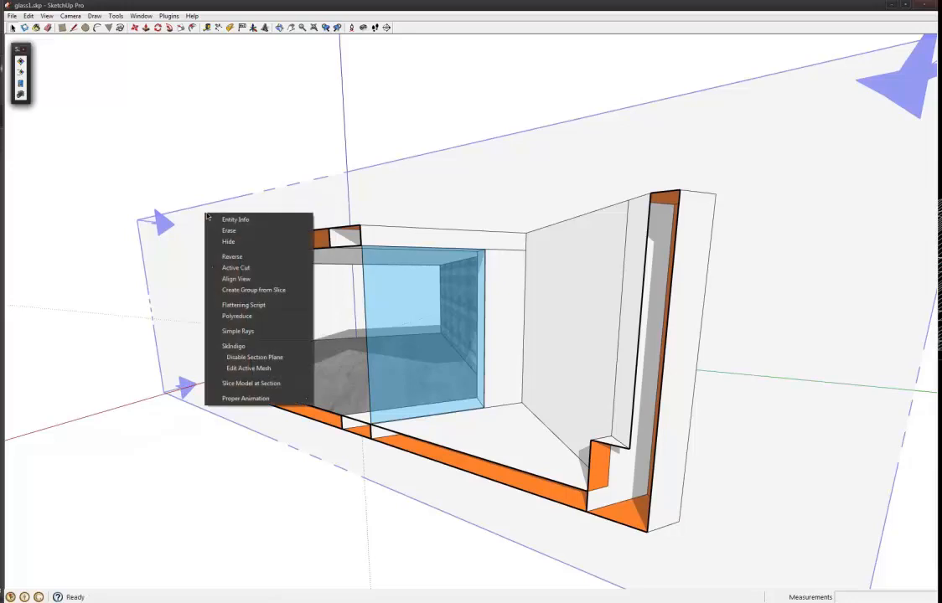
mouse_move(233, 346)
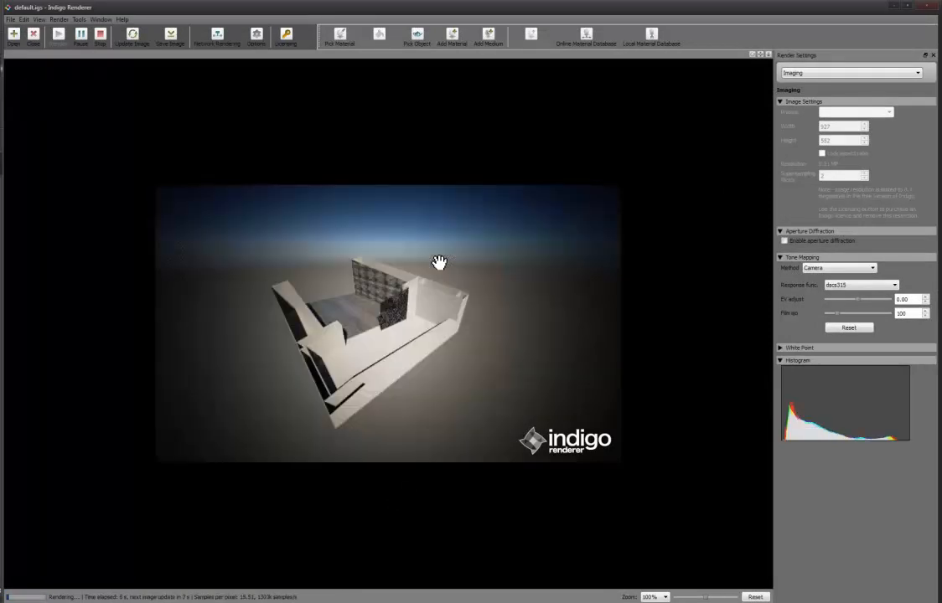
mouse_move(299, 345)
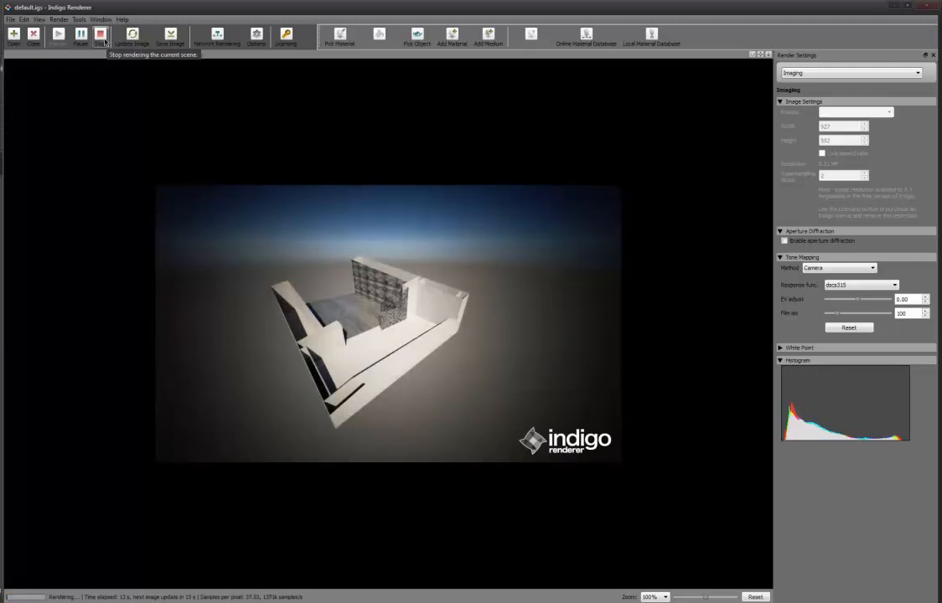
Stop the Indigo render of the overhead view, leaving the finished image on screen.
click(99, 36)
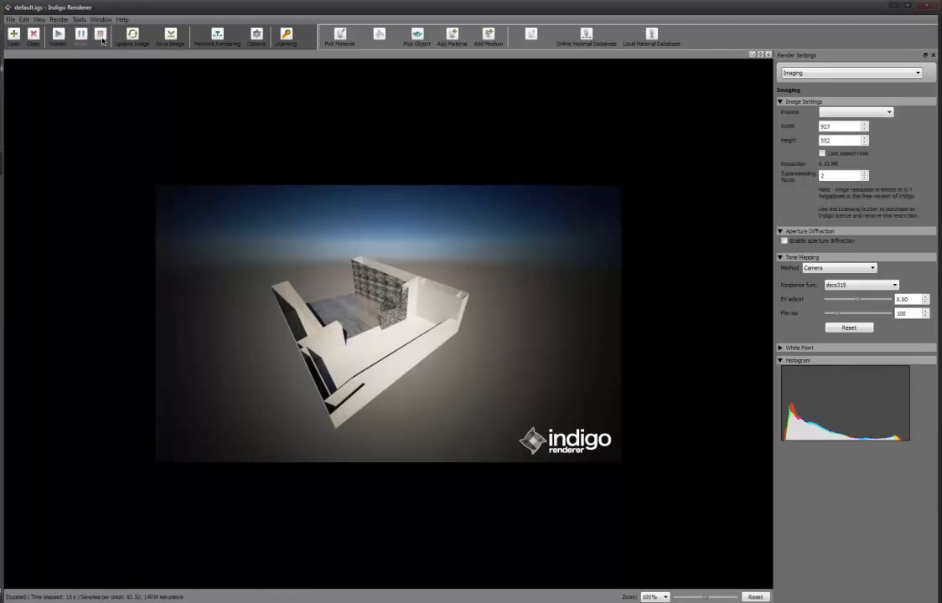